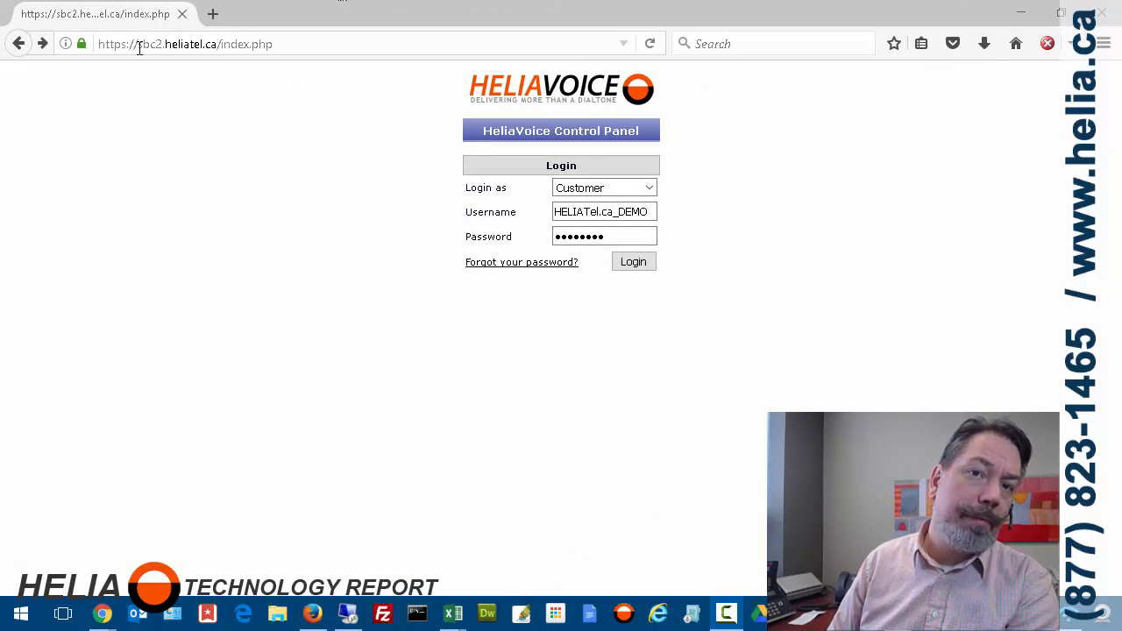
Step: Log in as an Account user with the entered username and password
click(175, 42)
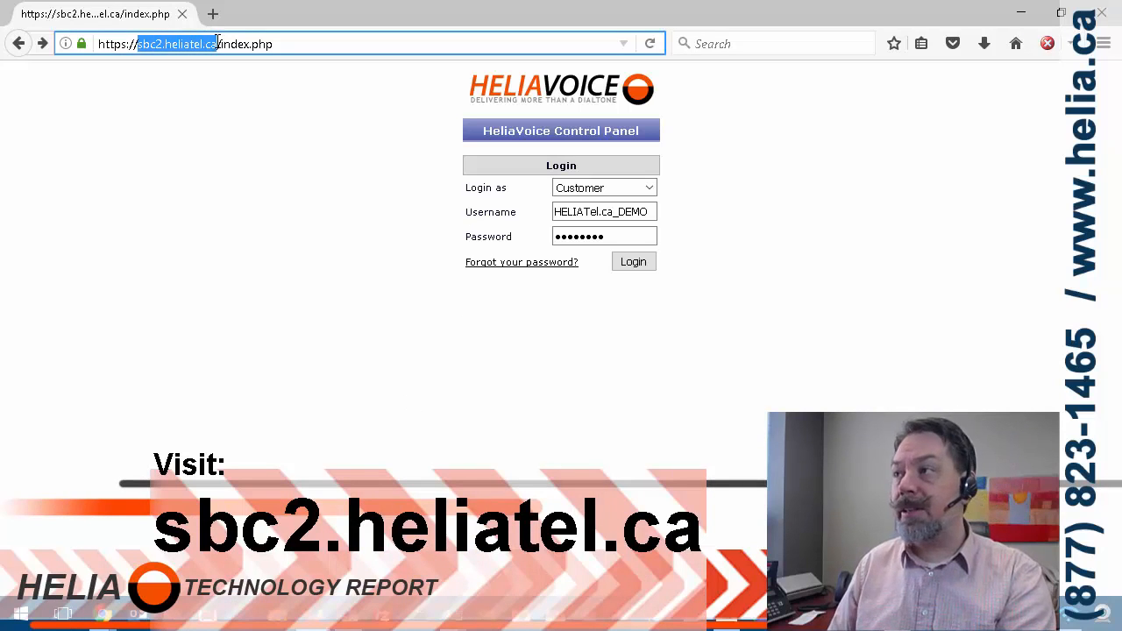
mouse_move(61, 190)
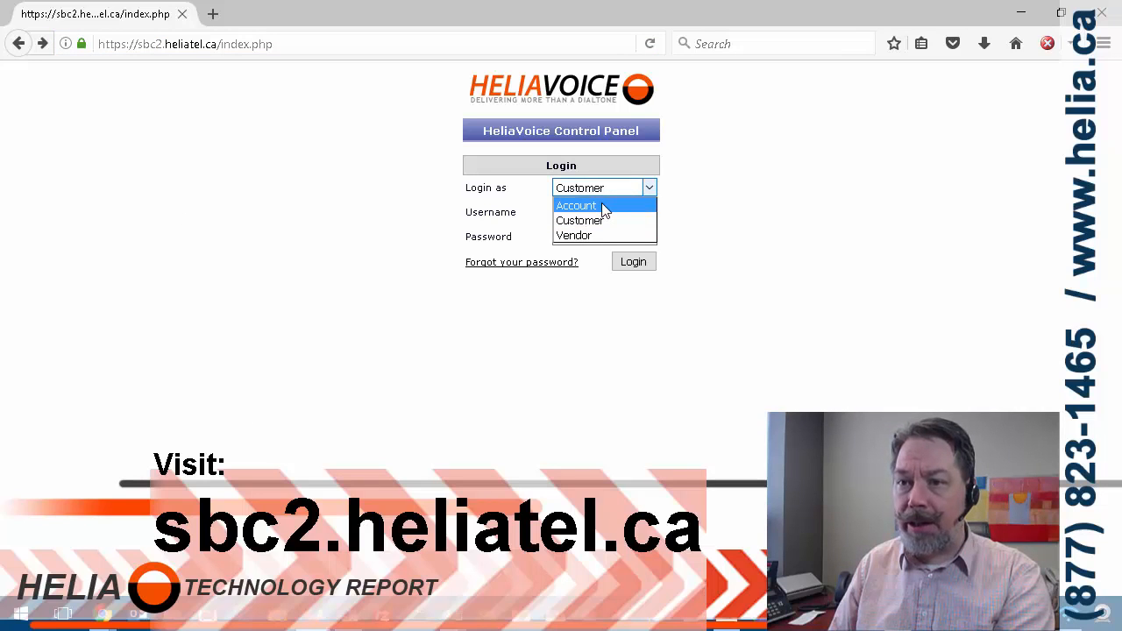
click(575, 205)
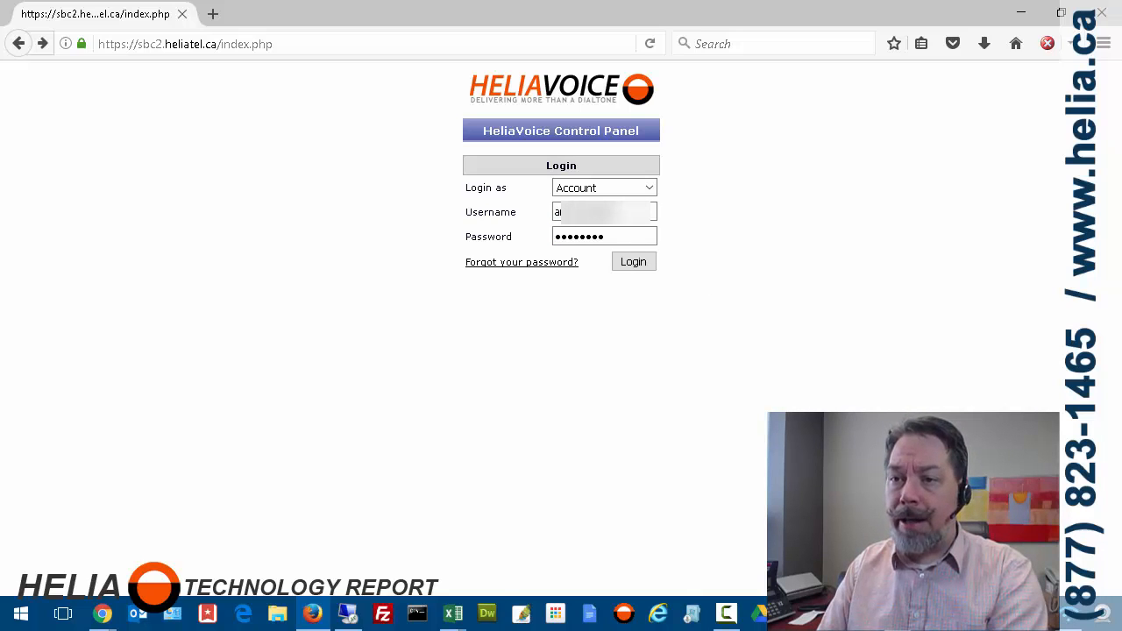
click(633, 261)
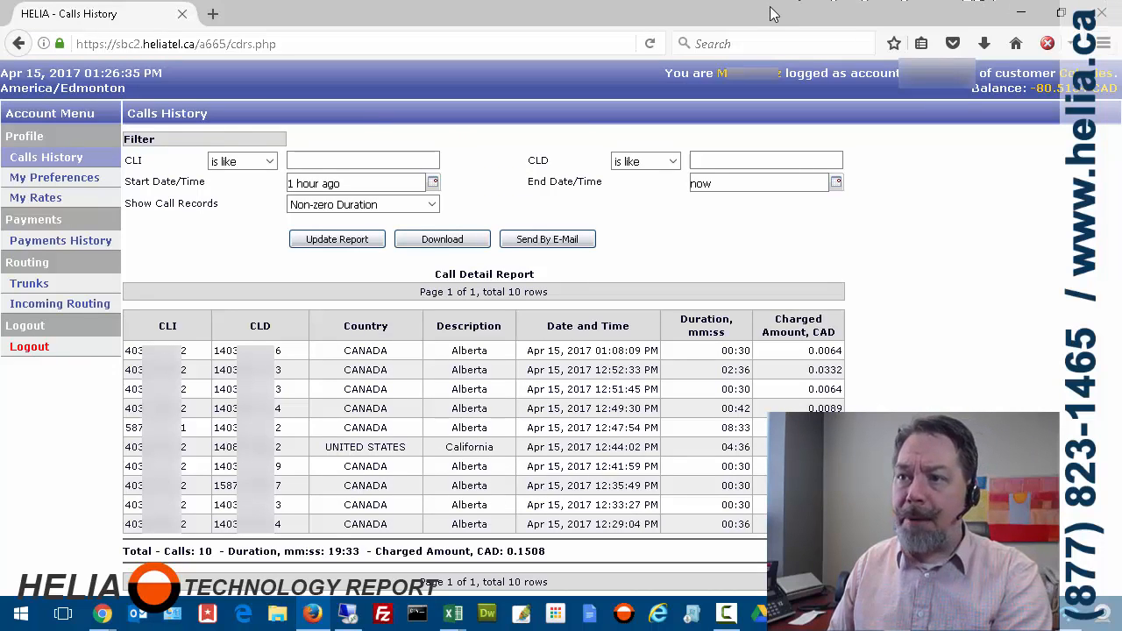
mouse_move(758, 91)
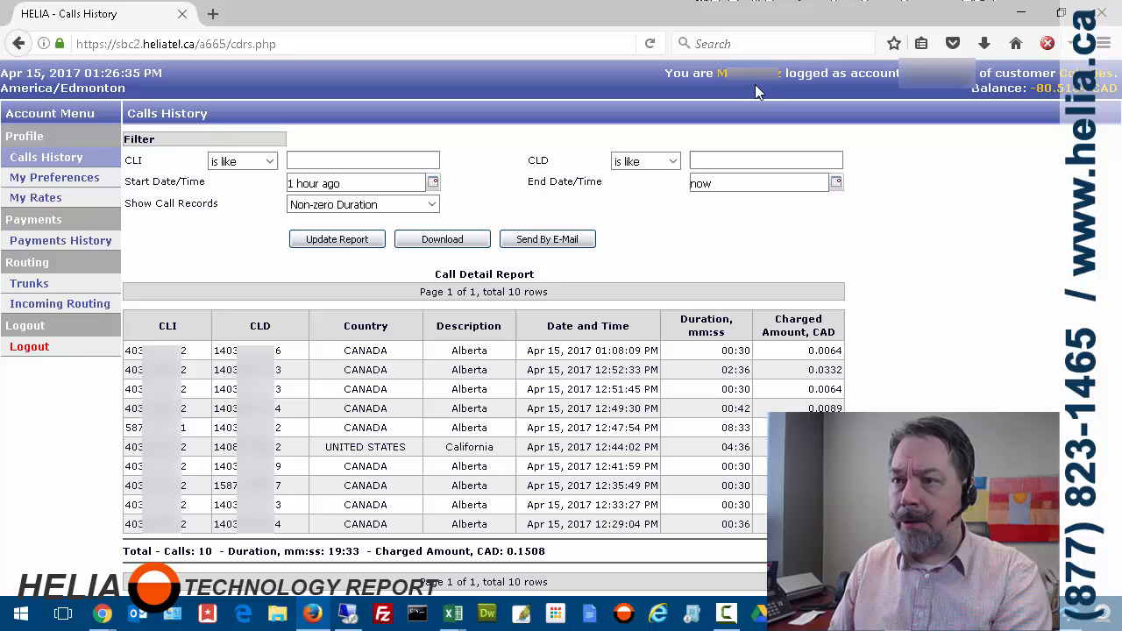
mouse_move(944, 98)
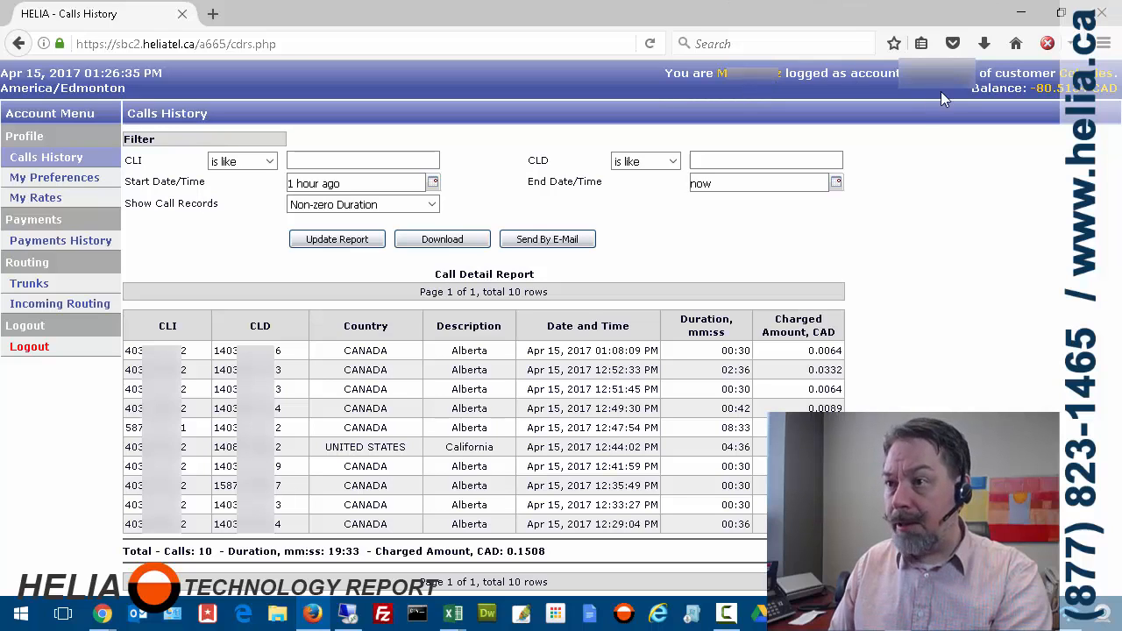
mouse_move(820, 121)
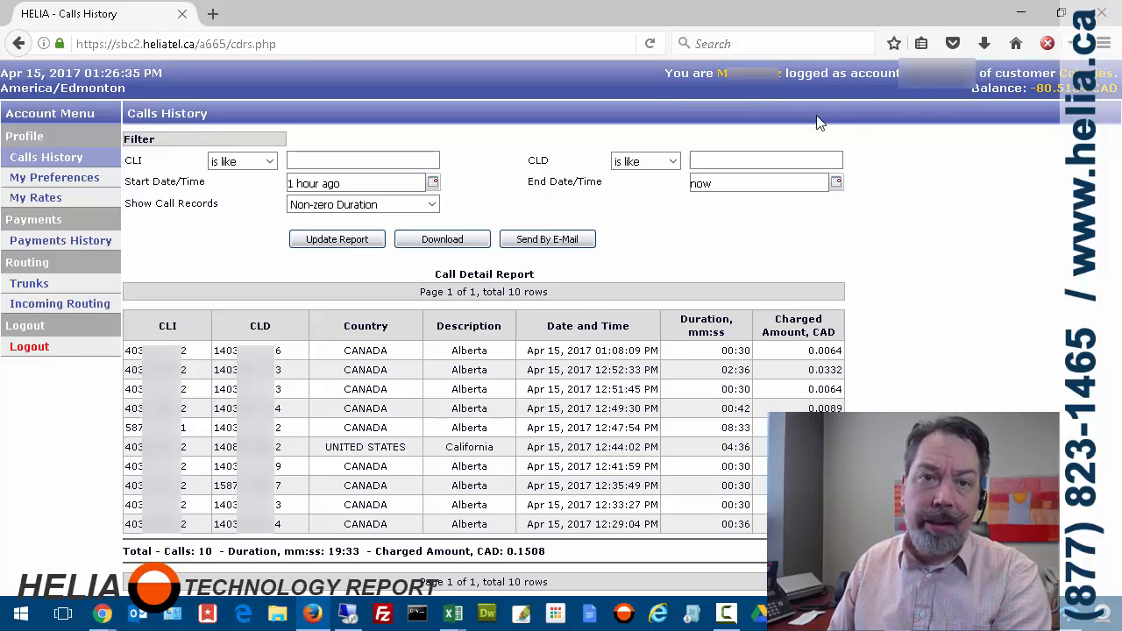
mouse_move(62, 177)
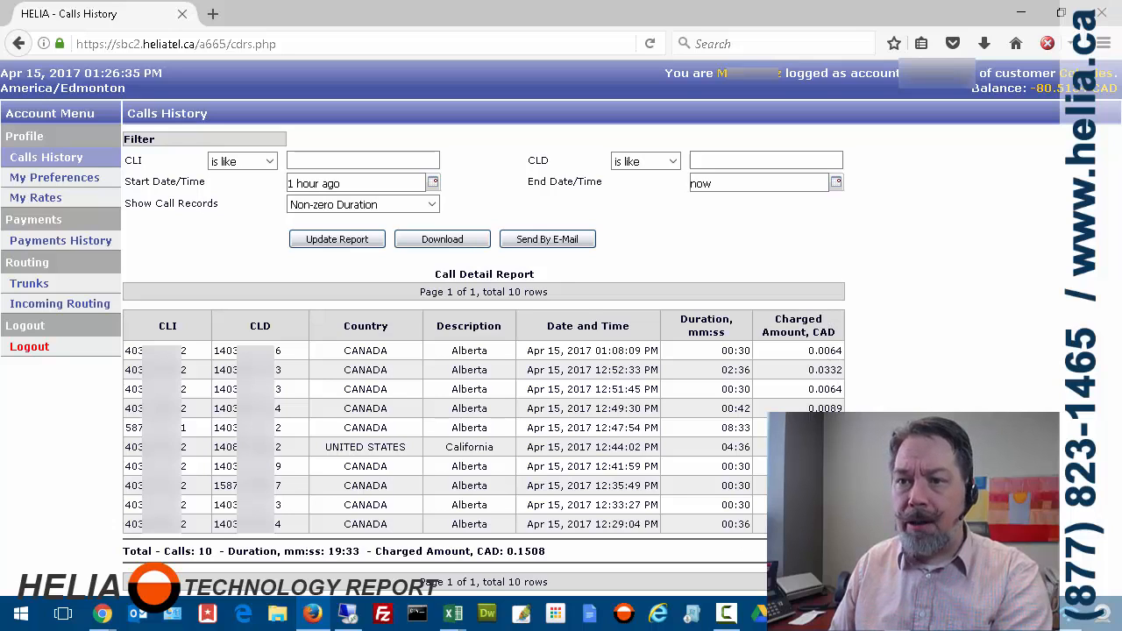
mouse_move(661, 232)
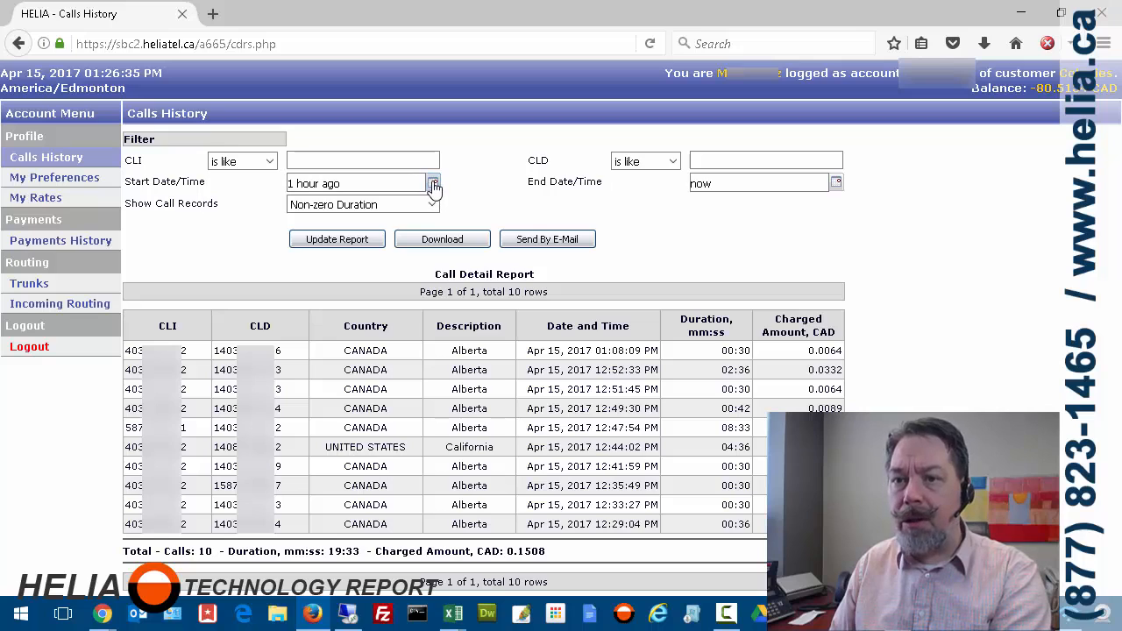
Step: Review the Call Detail Report's last-hour filter showing 10 calls totalling 0.1508 CAD
click(434, 182)
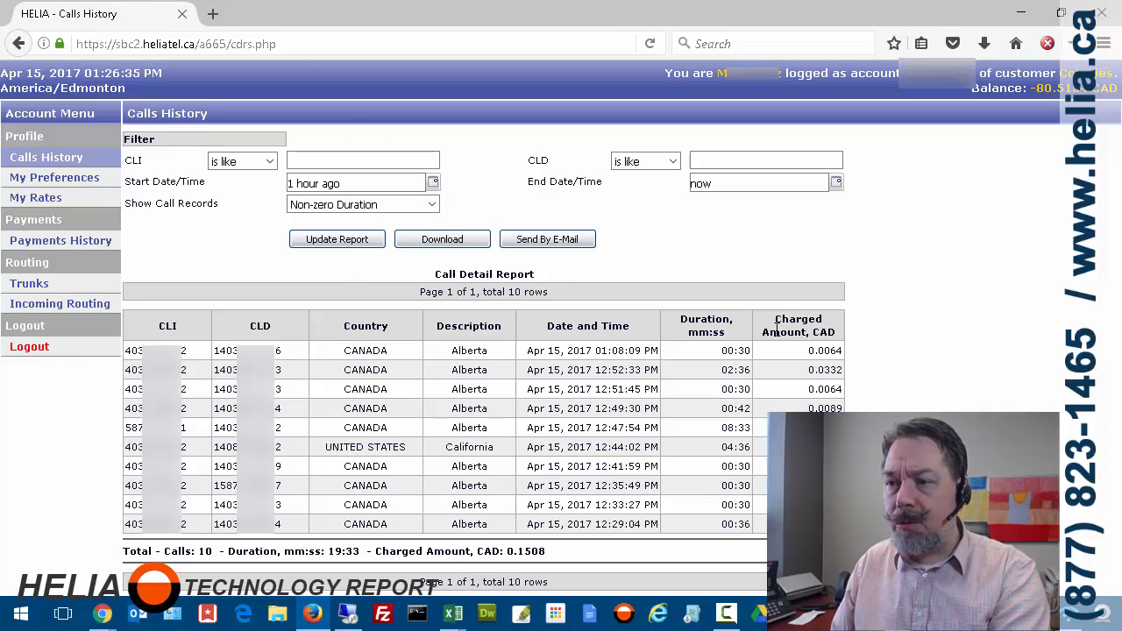
mouse_move(35, 212)
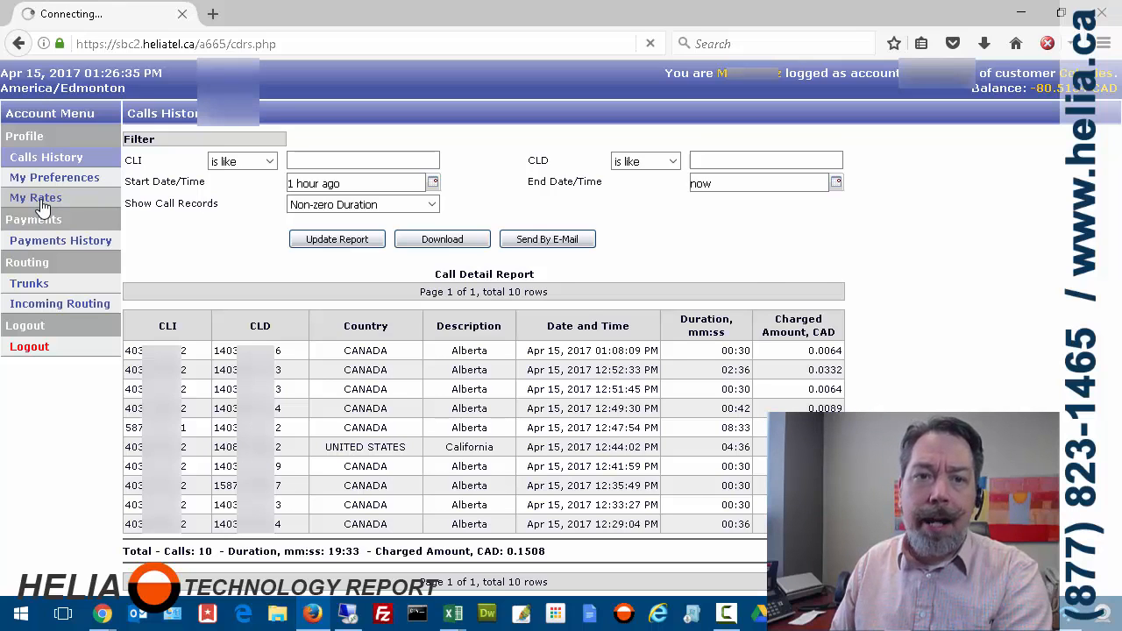
Step: View My Rates, noting prefix 01120 among 11,427 rows, and start a prefix filter
click(36, 197)
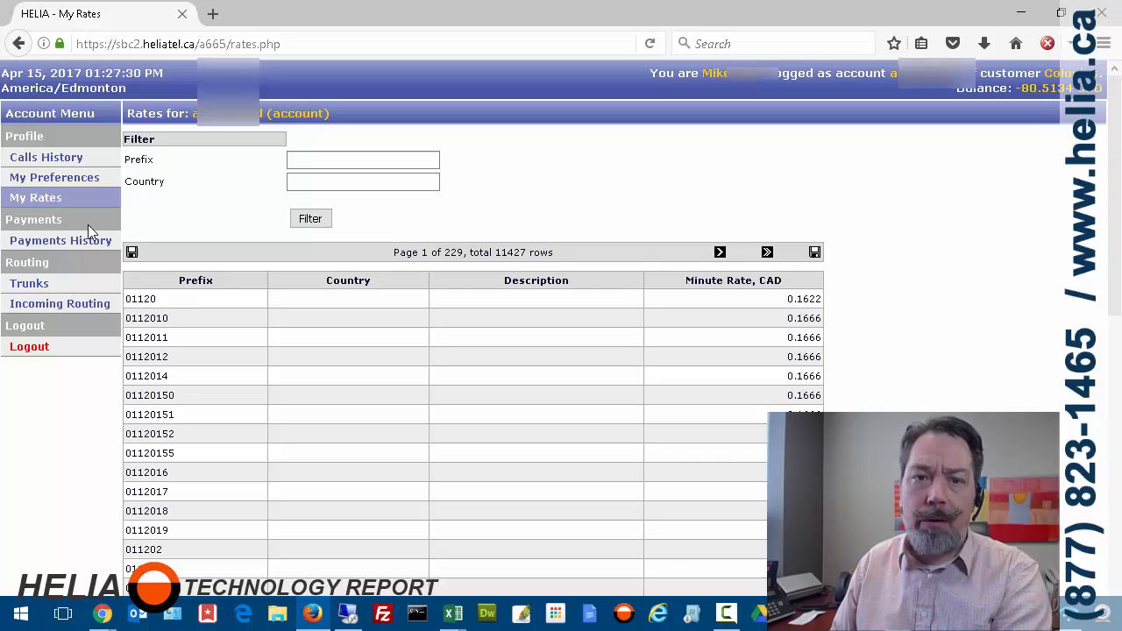
double_click(140, 299)
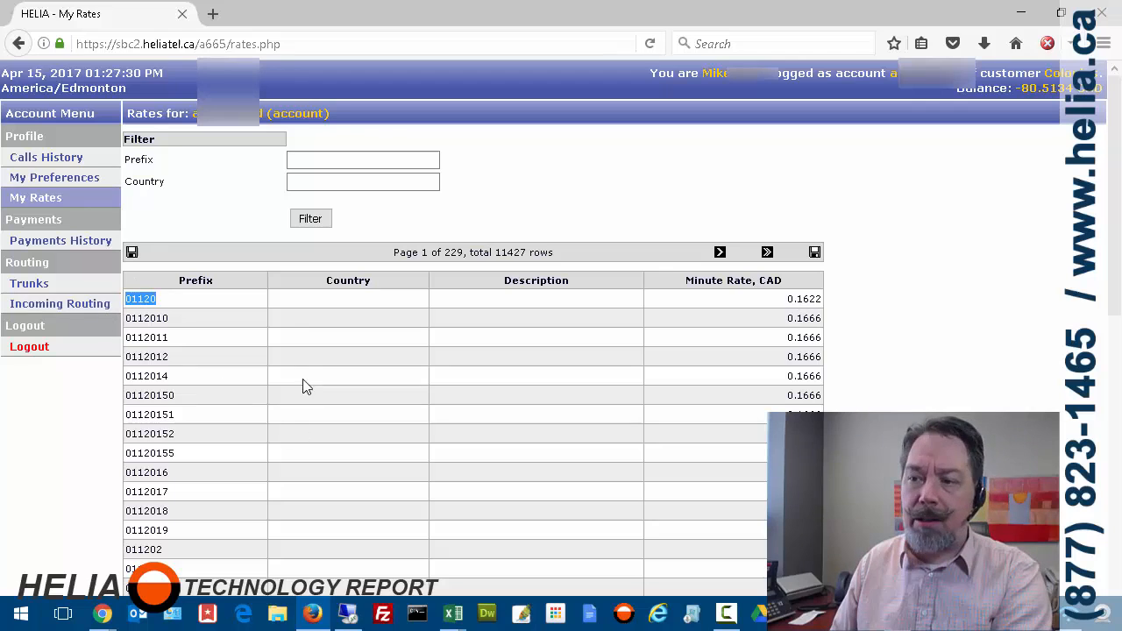
mouse_move(232, 435)
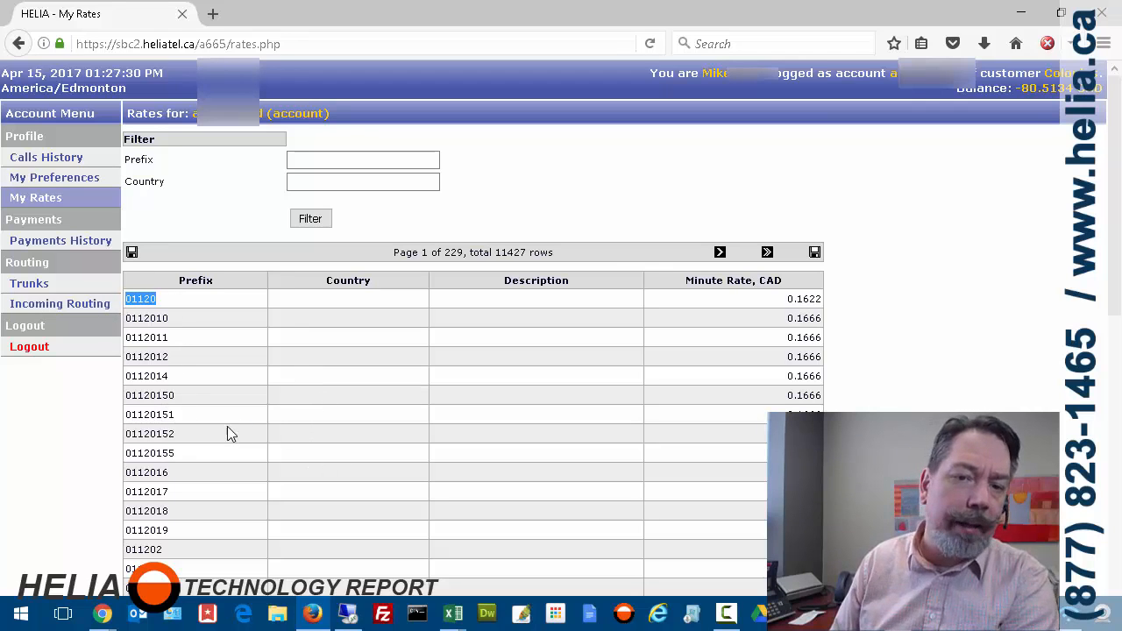
scroll(down, 3)
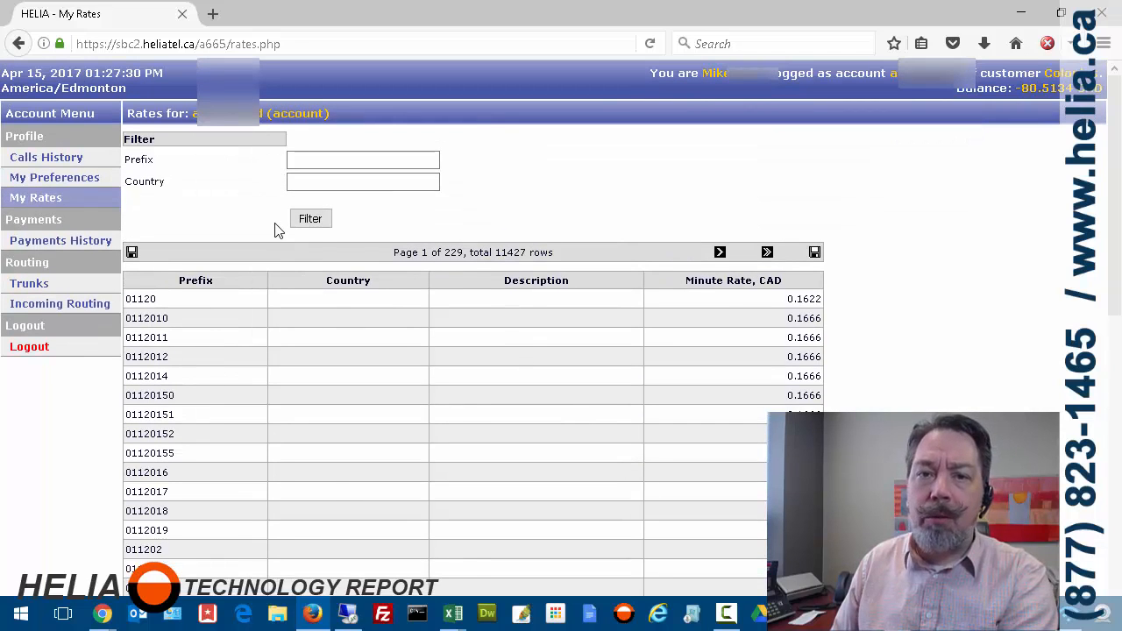
mouse_move(236, 231)
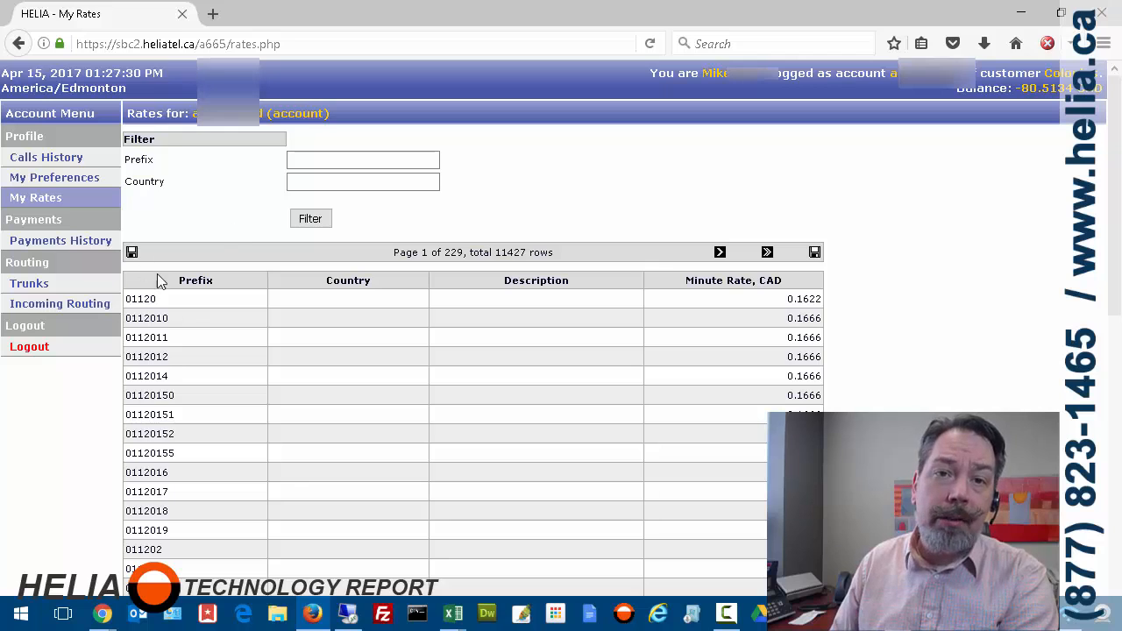
click(362, 160)
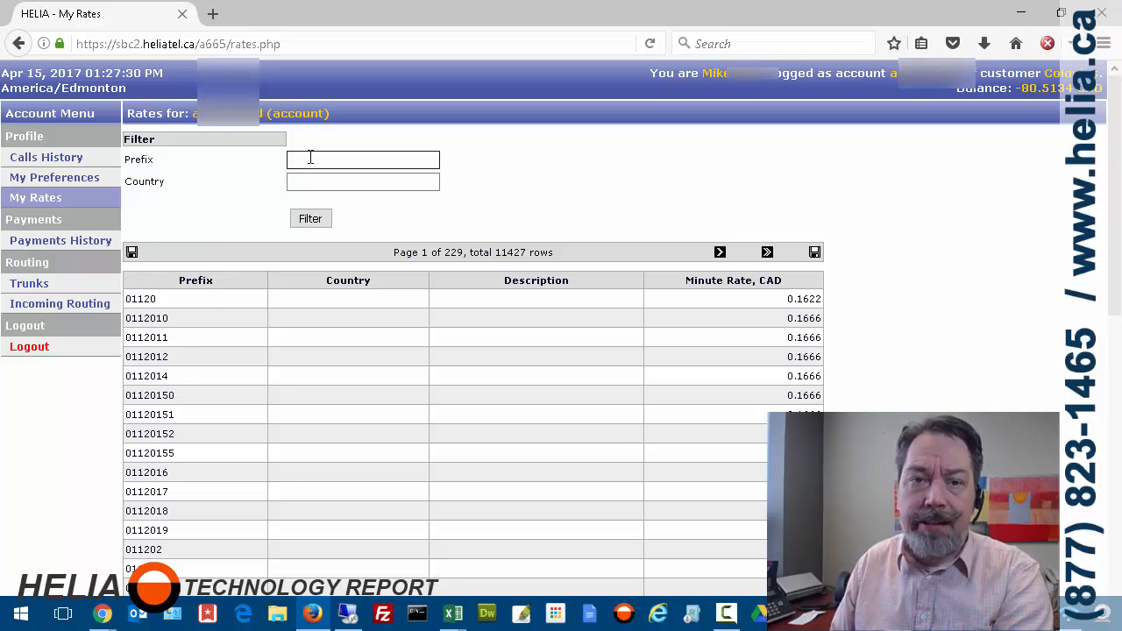